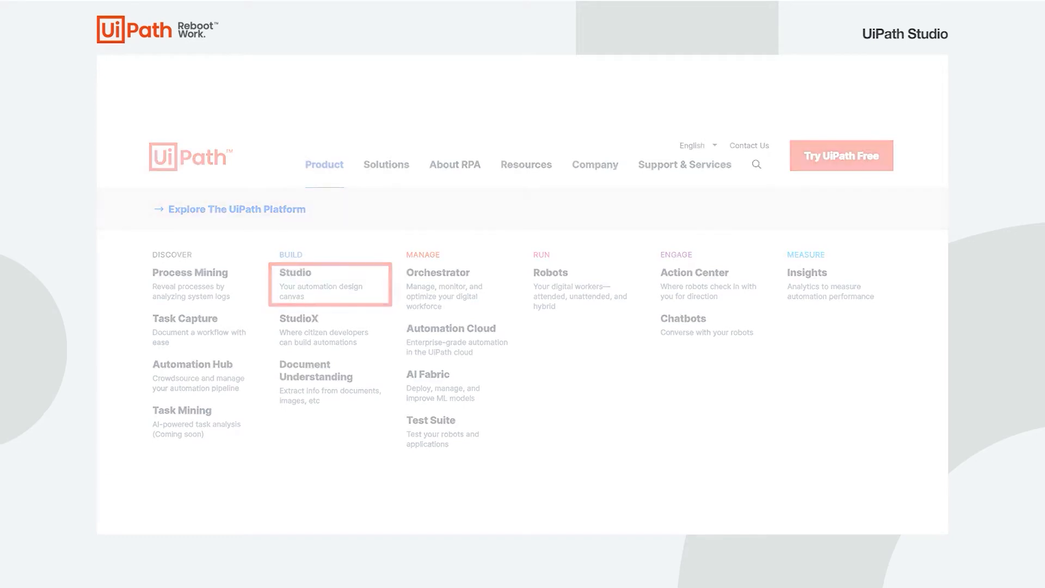
- Launch UiPath Studio from the product overview to reach the backstage Start page
click(294, 272)
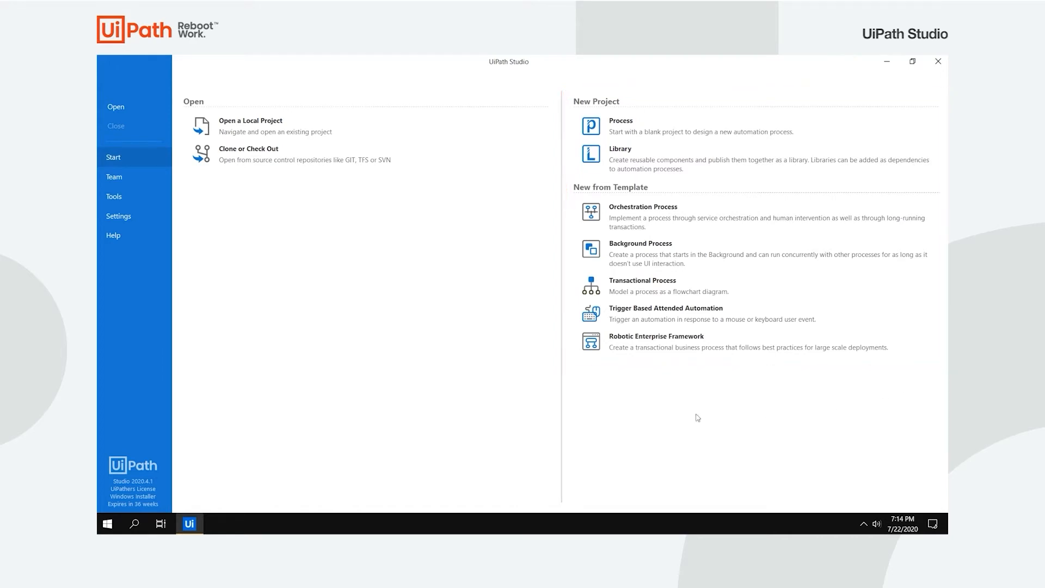
mouse_move(133, 176)
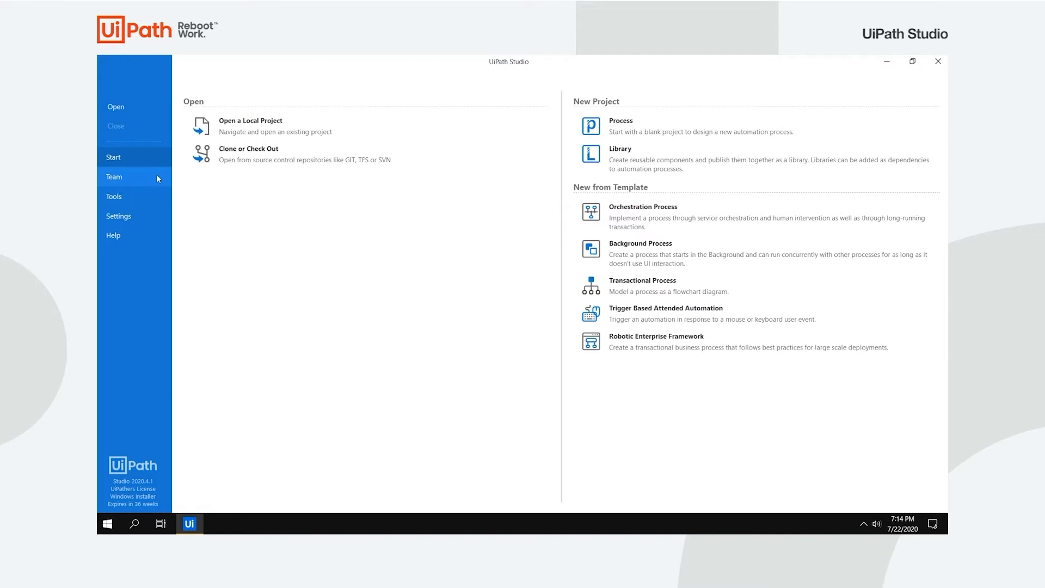
- Browse the Team and Tools backstage pages, ending on the general Settings page
click(113, 176)
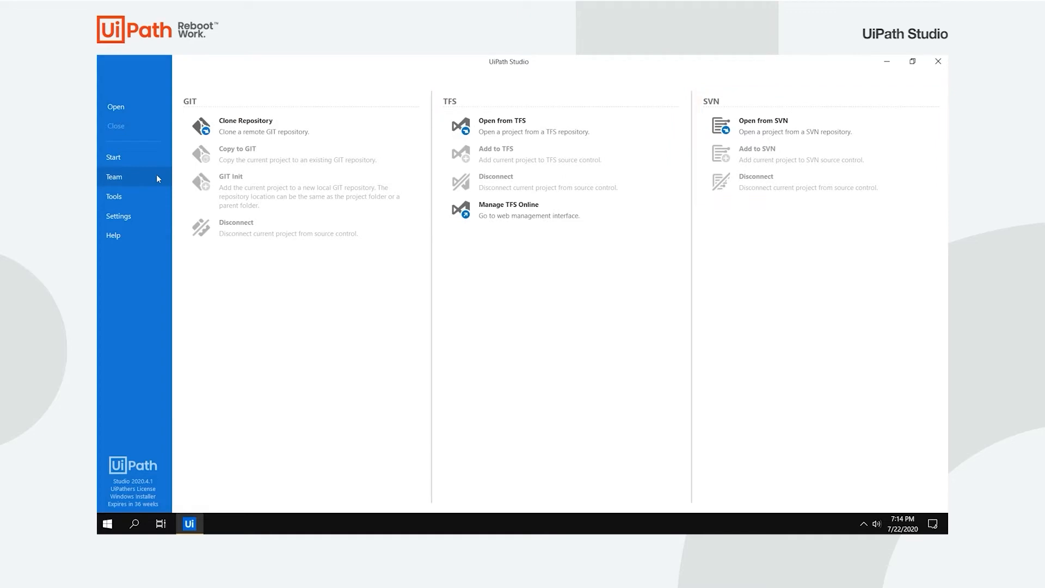
click(113, 195)
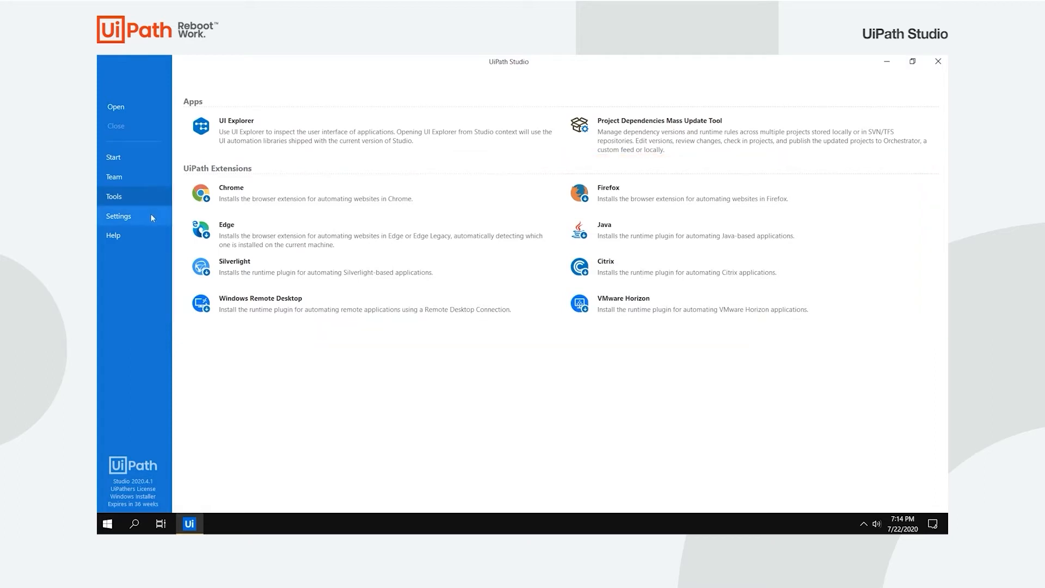
click(119, 216)
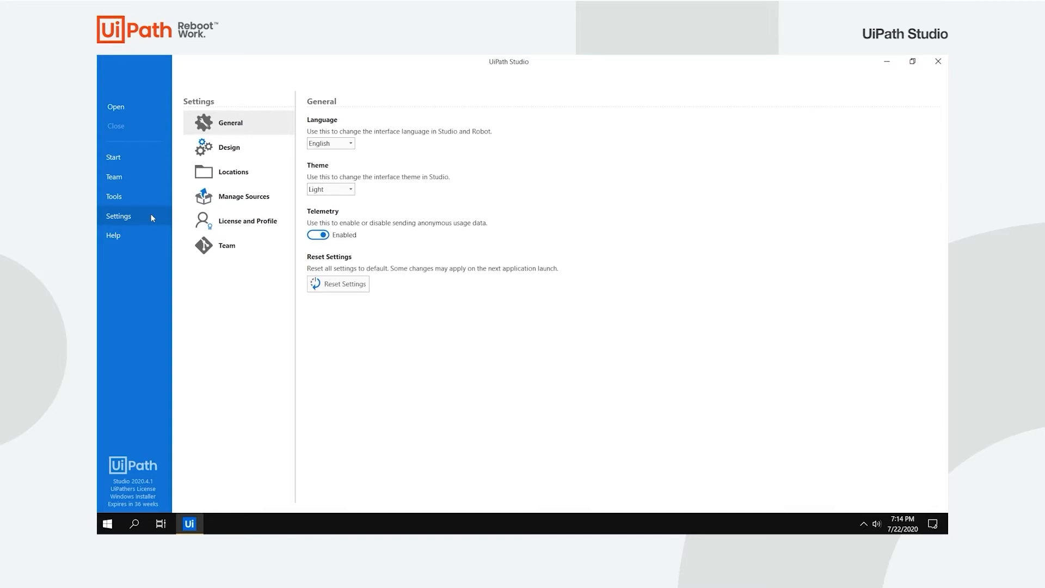
- View Design, License and Profile, and Help pages, dismiss the profile chooser, then go to Start
click(229, 147)
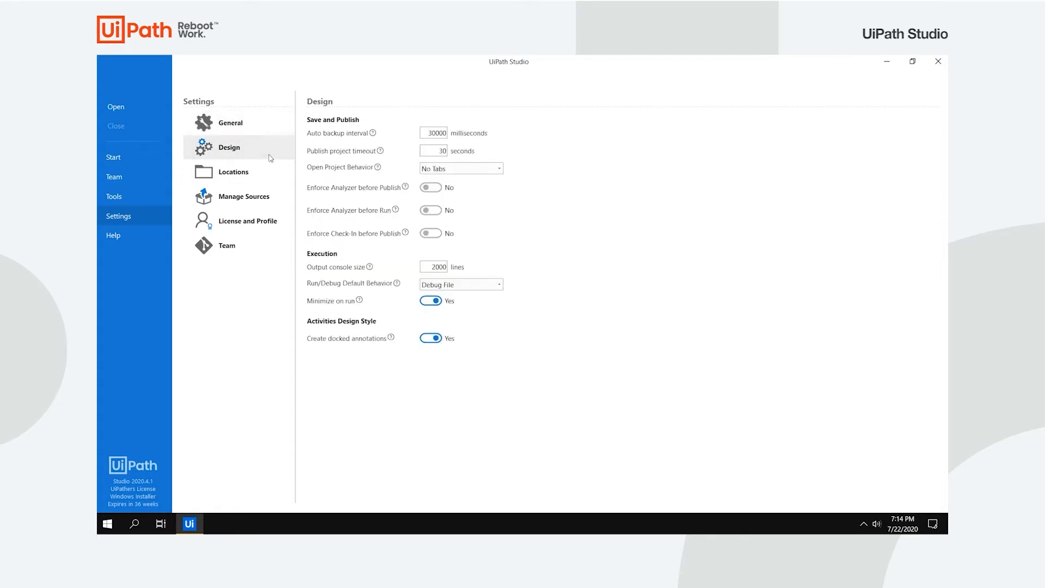
click(248, 221)
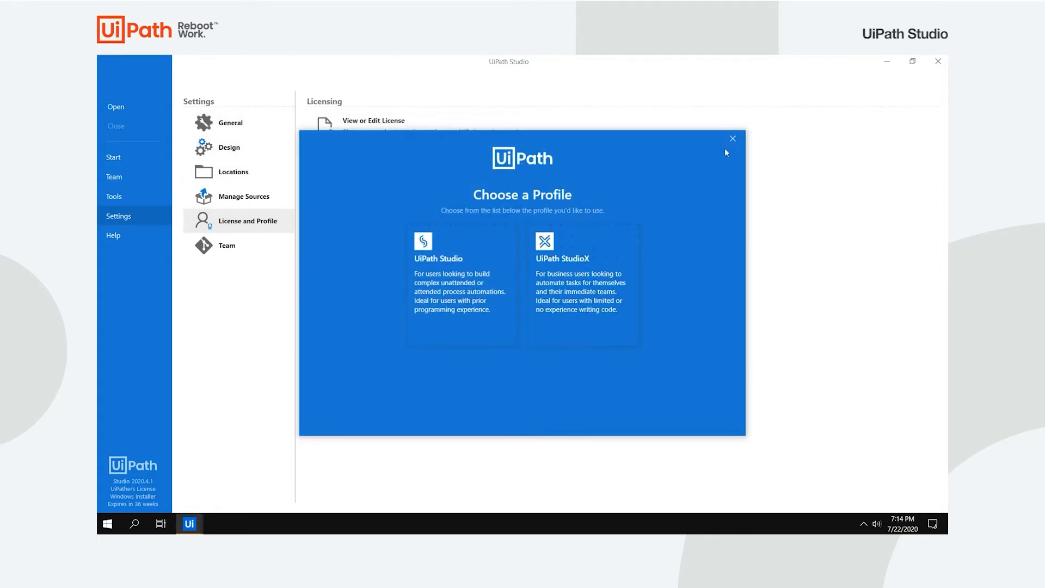
click(731, 139)
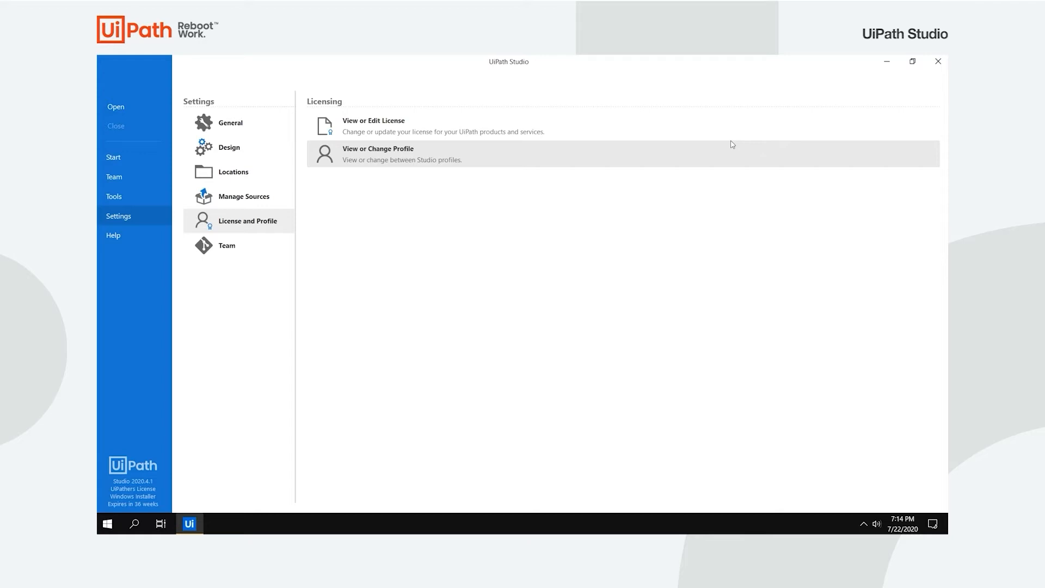
mouse_move(377, 302)
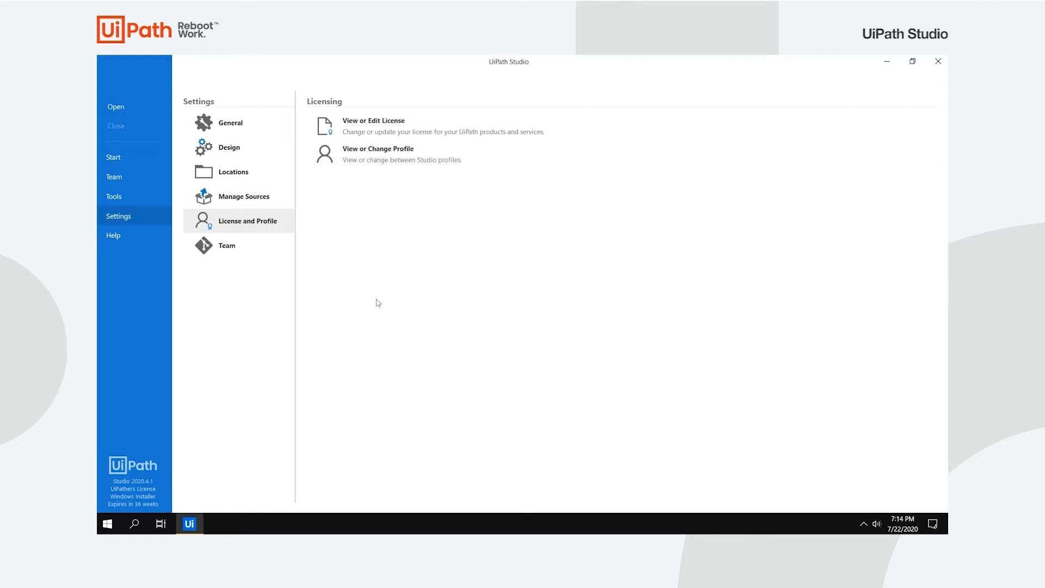
click(113, 235)
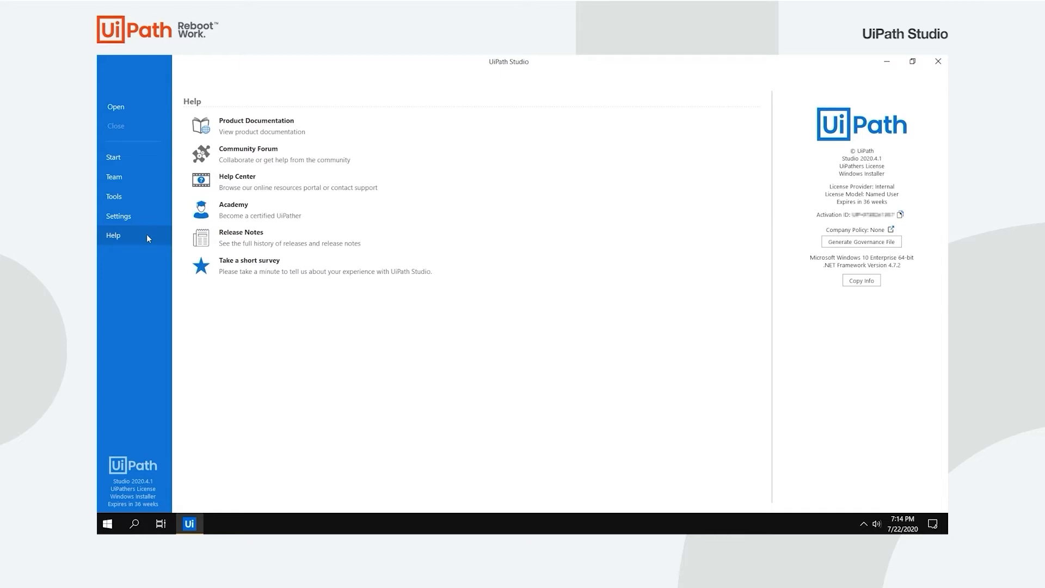
click(113, 157)
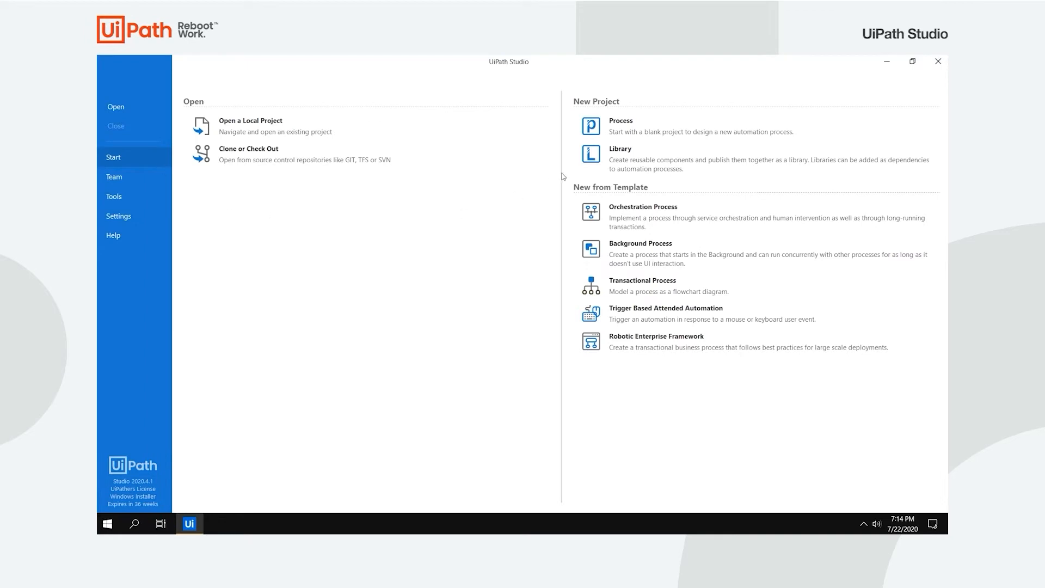
- Create a blank Process project named MyFirstProcess with an edited description
click(620, 126)
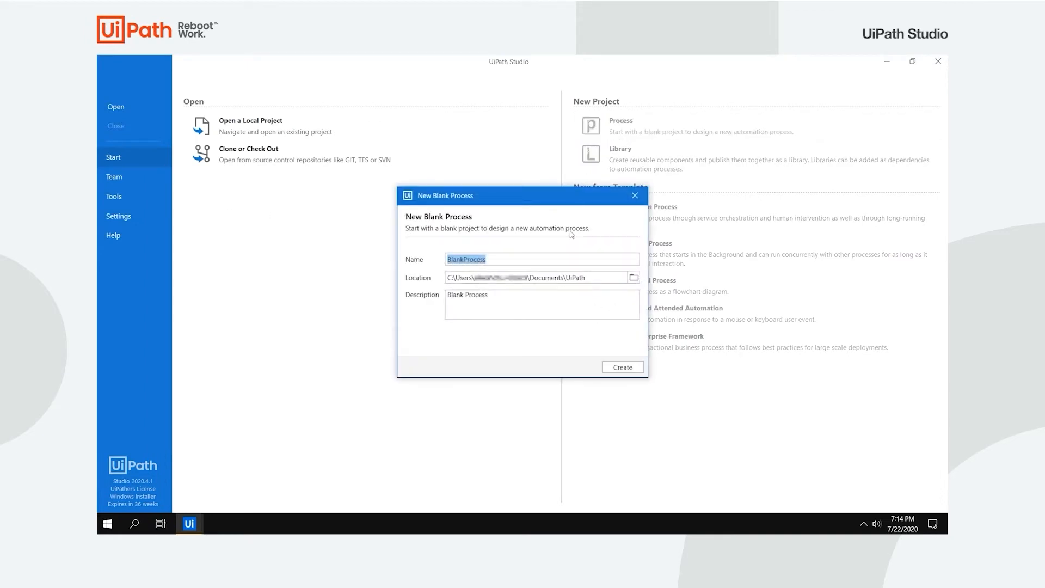
text(MyFirstProcess)
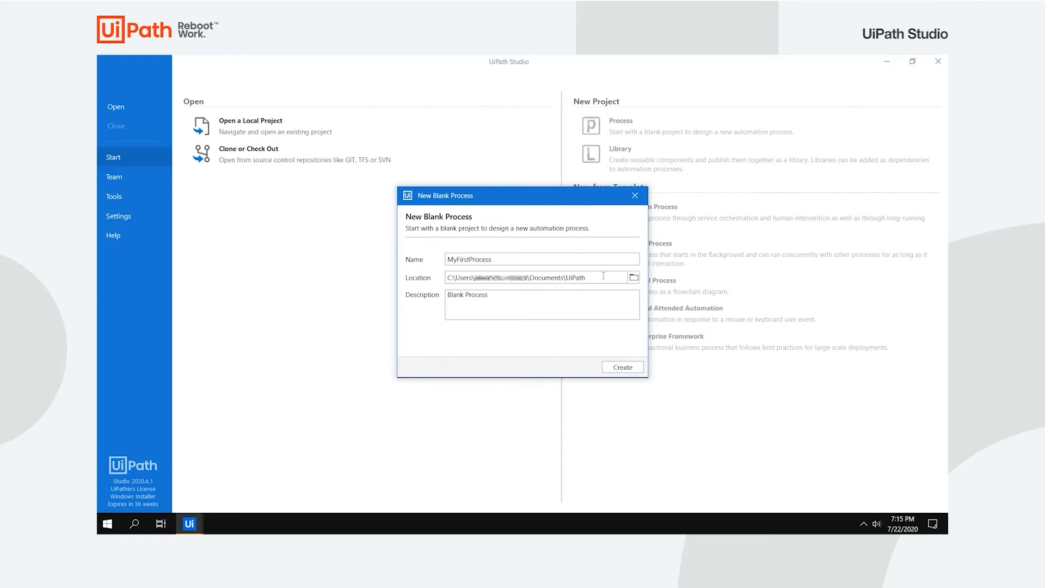
text(My)
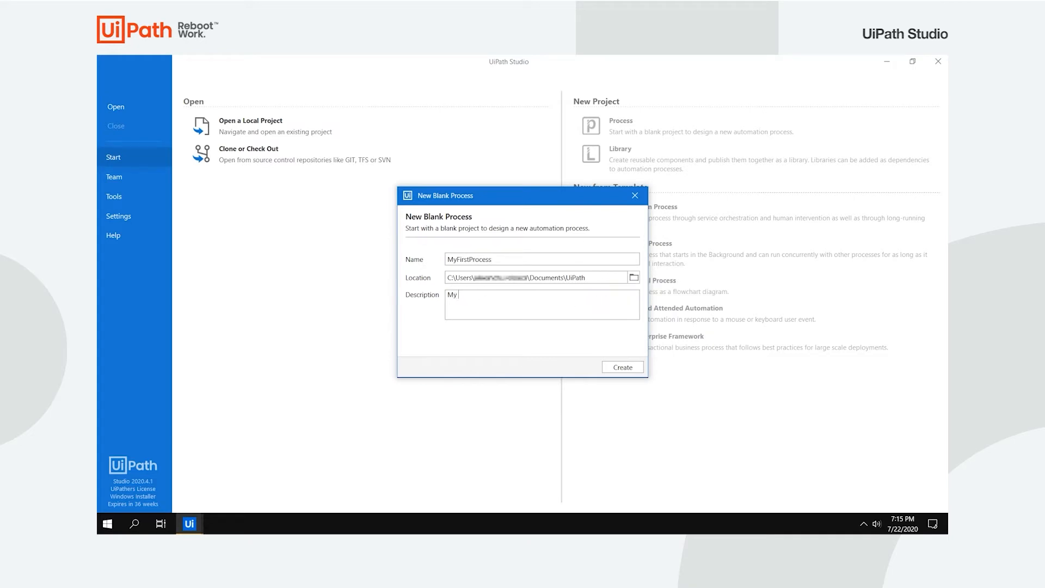
click(621, 367)
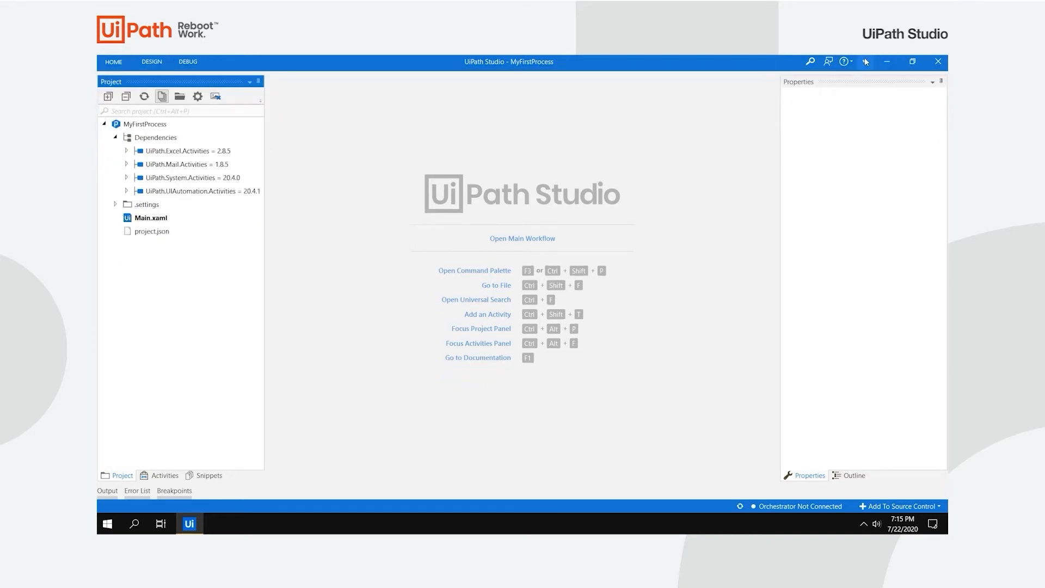
- Show the Design ribbon and open MyFirstProcess's empty Main workflow
click(151, 61)
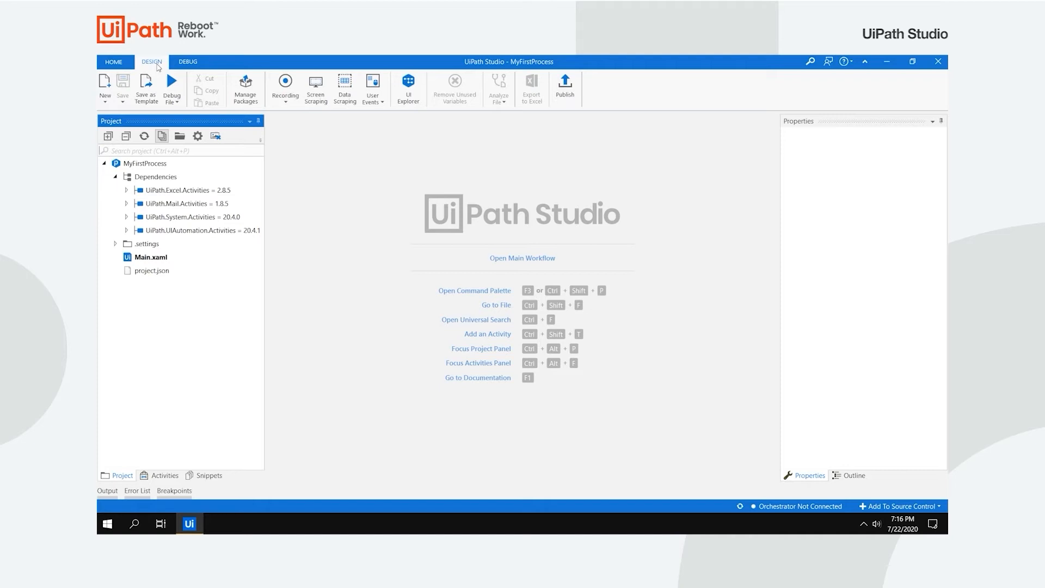
mouse_move(523, 258)
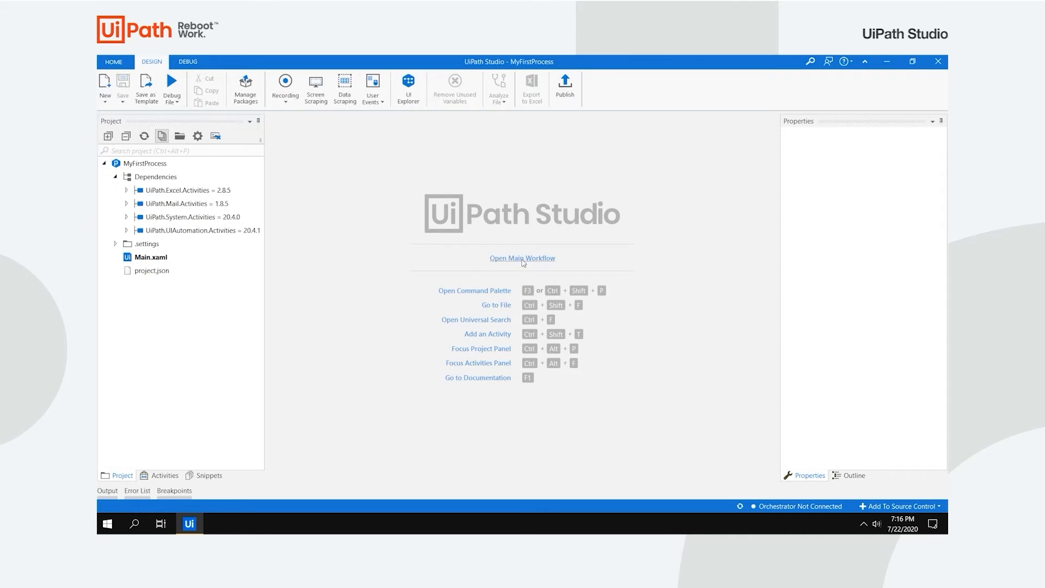
click(522, 258)
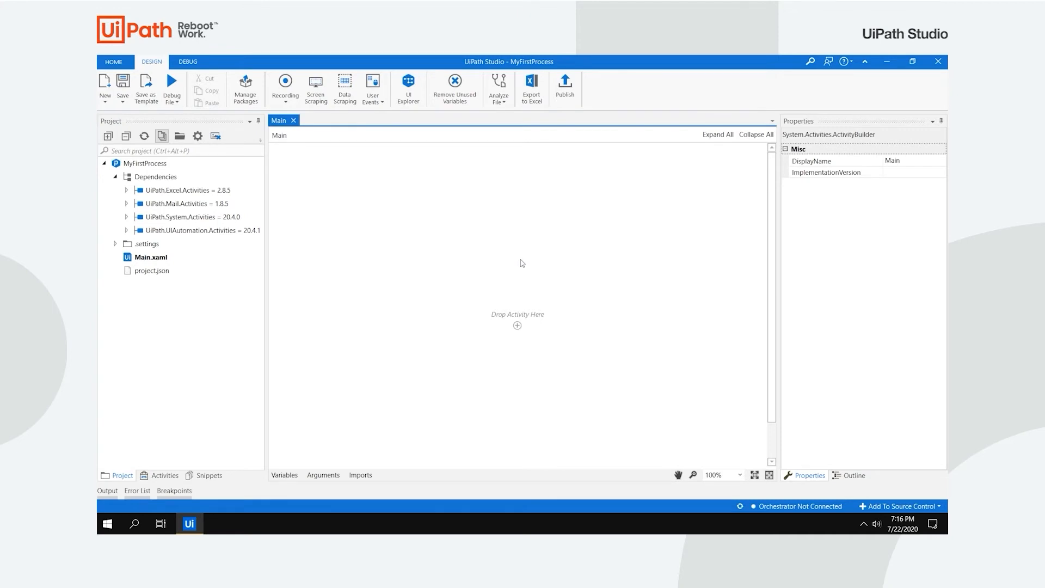
mouse_move(517, 325)
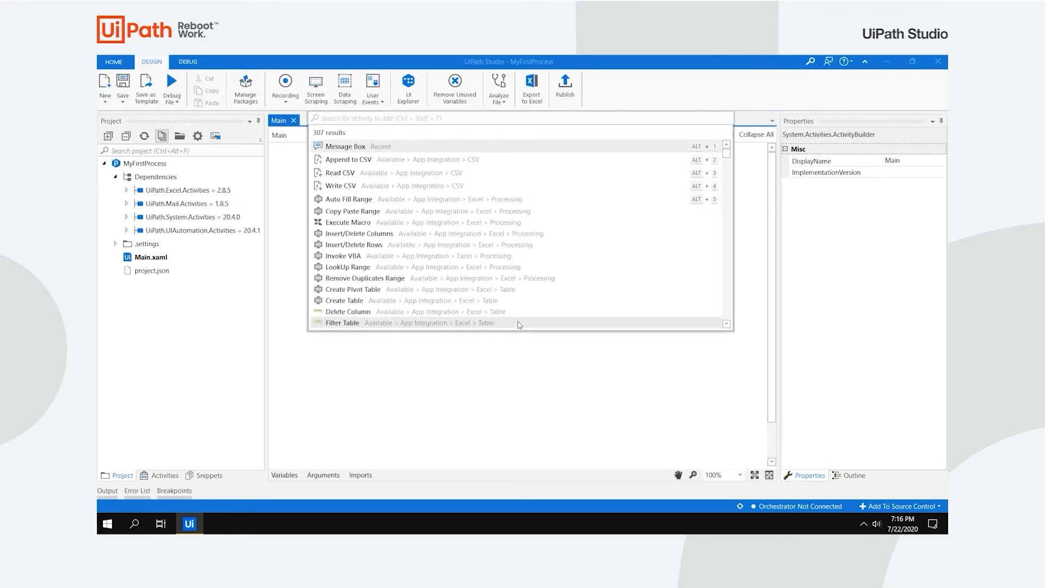
- Insert a Message Box activity into Main displaying "Hello, World!"
text(message box)
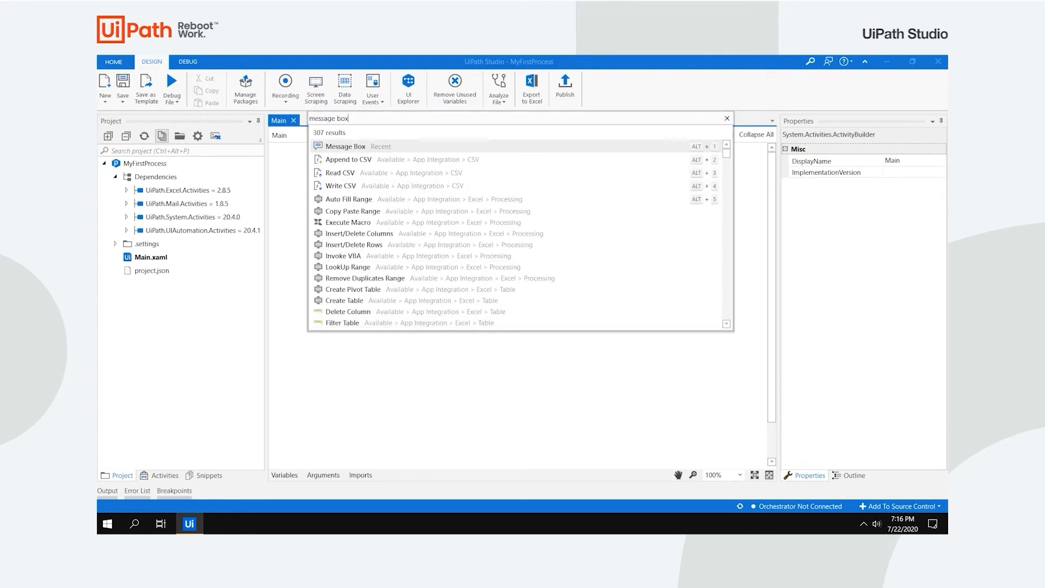
click(727, 118)
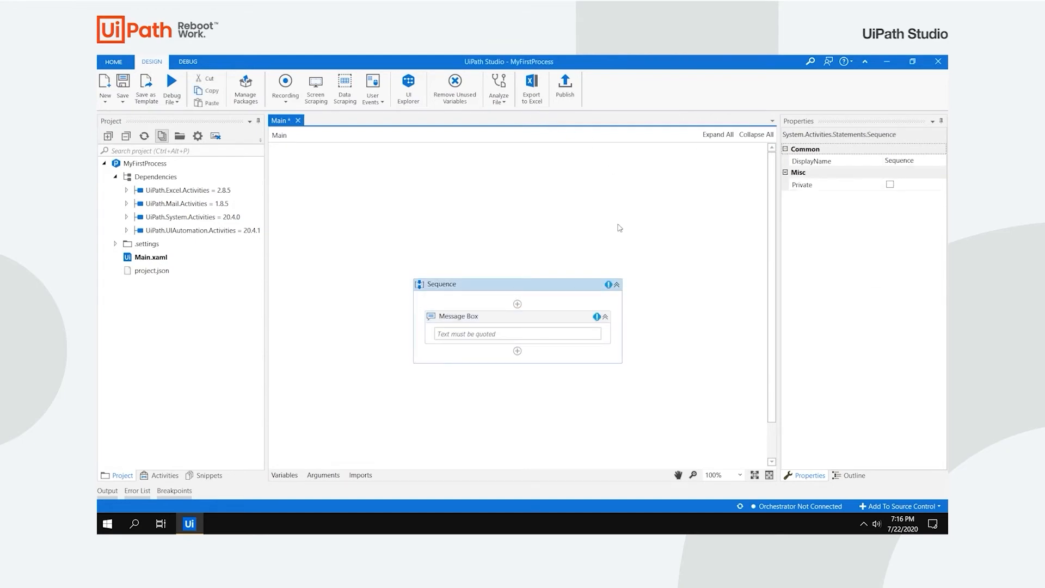
mouse_move(596, 317)
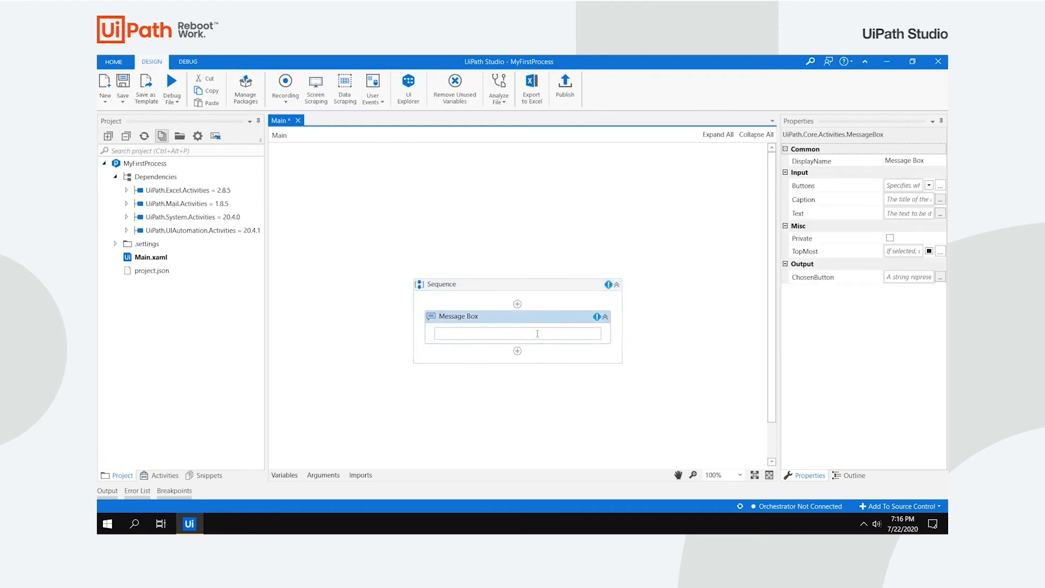
text("Hello, World!")
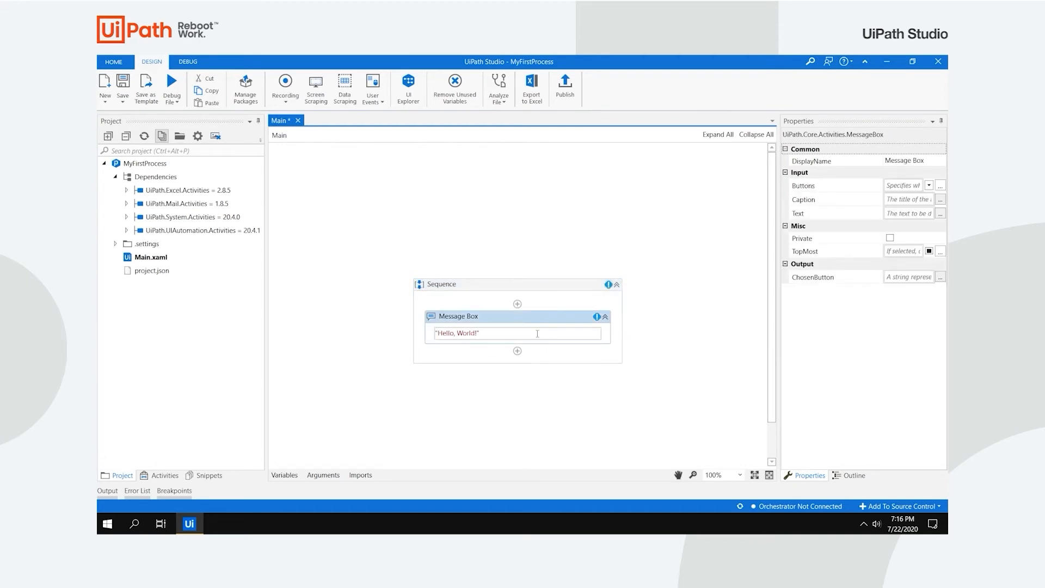
click(559, 373)
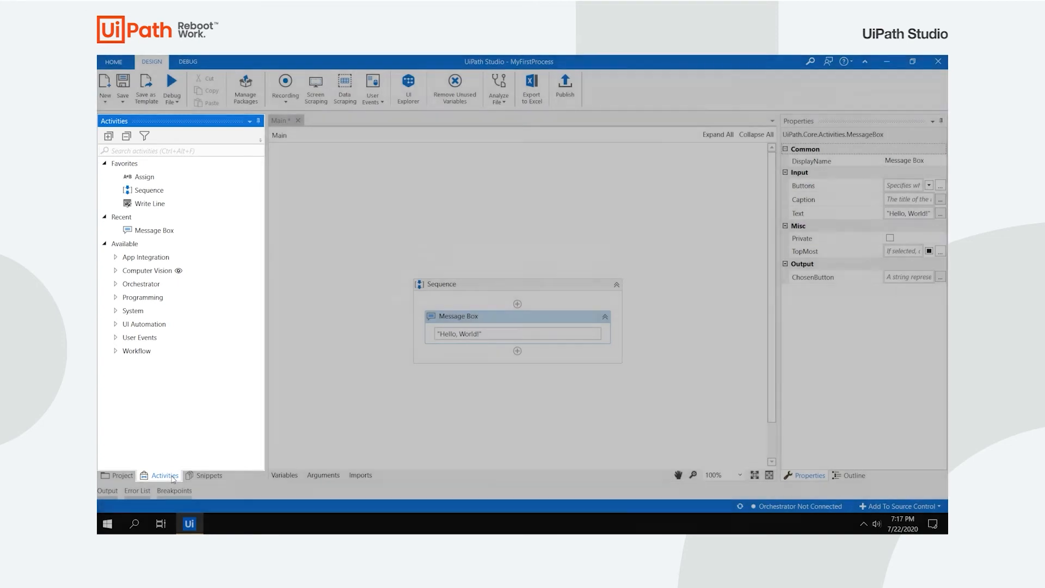
- Drag a second Message Box below the first, so messages show "Marco" then "Polo"
text(m)
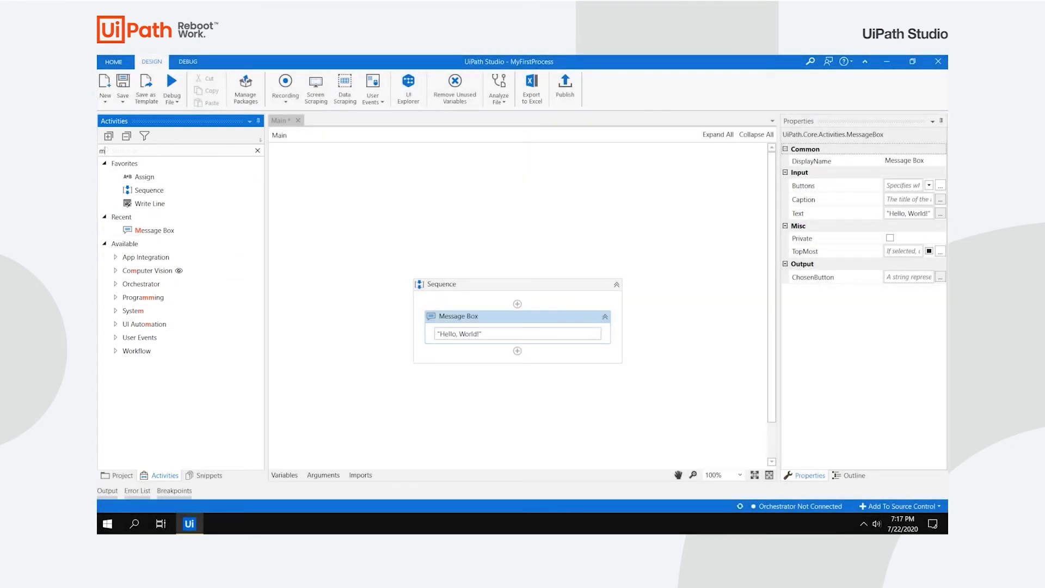
text(essage box)
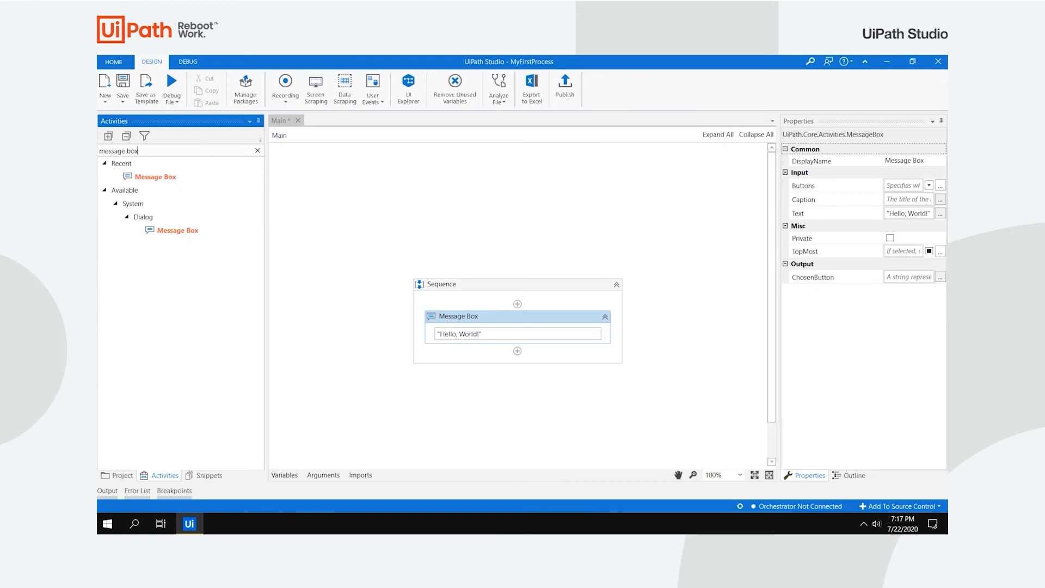
mouse_move(178, 229)
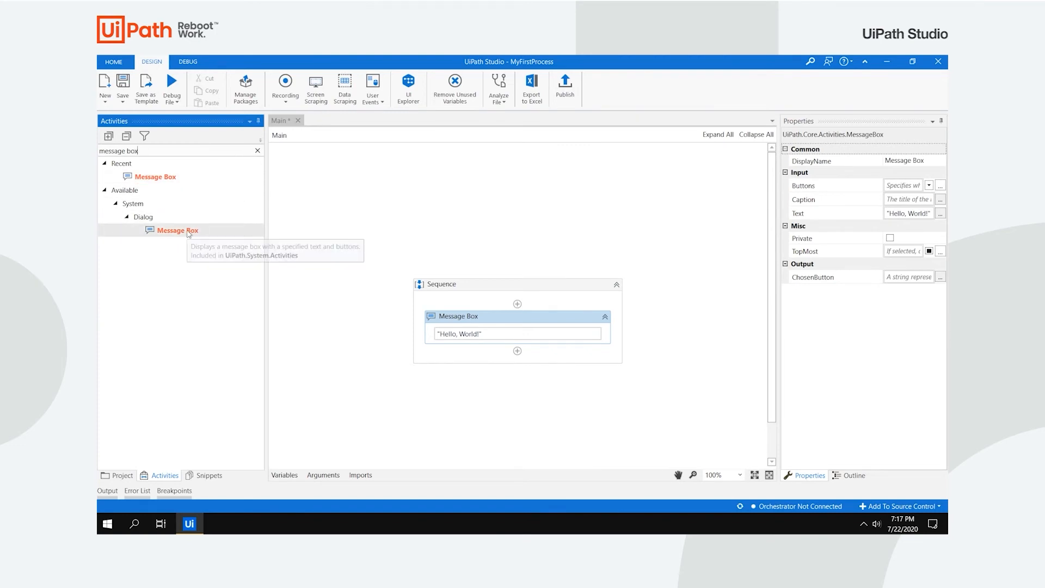
drag(176, 230, 516, 344)
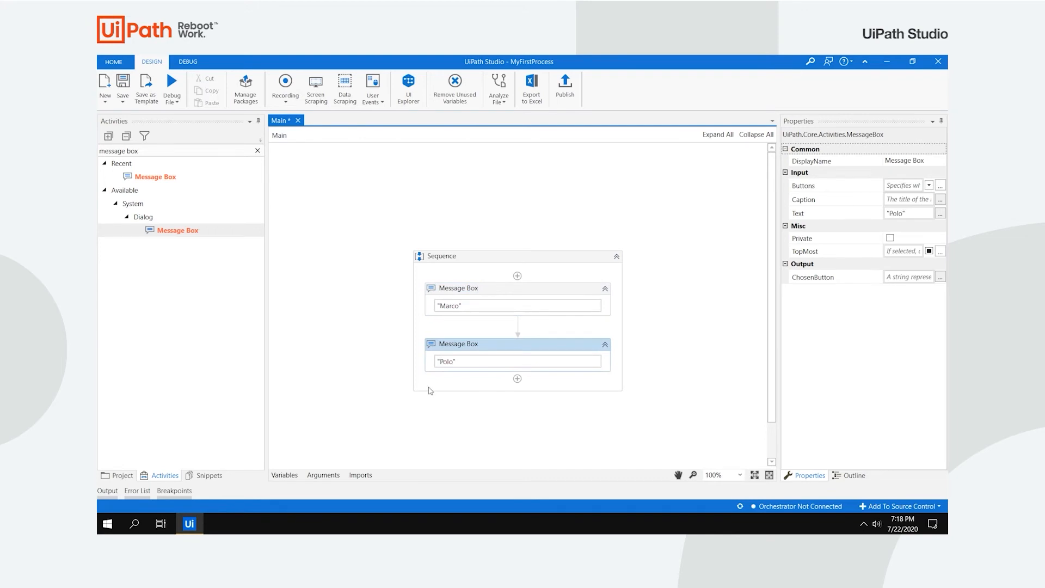
click(209, 474)
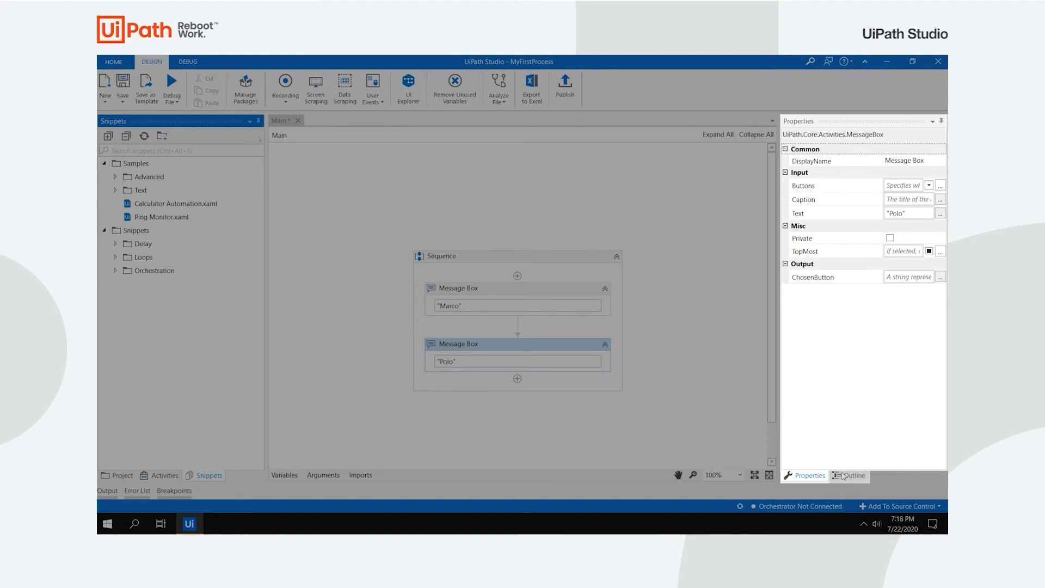
- Open the SampleDUActionCenterIntegration sample from Snippets, showing Flowchart.xaml
click(853, 475)
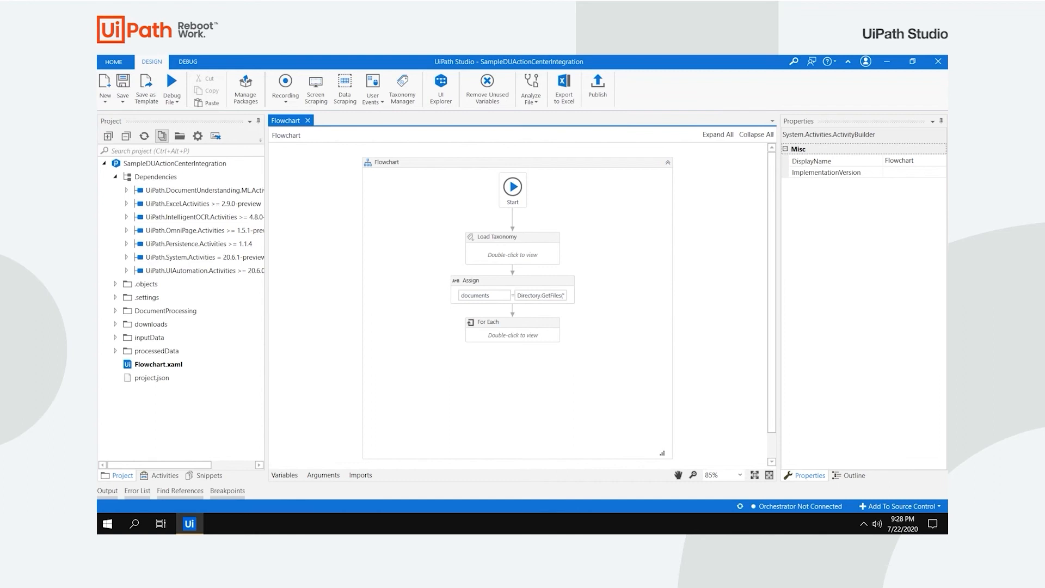
double_click(513, 328)
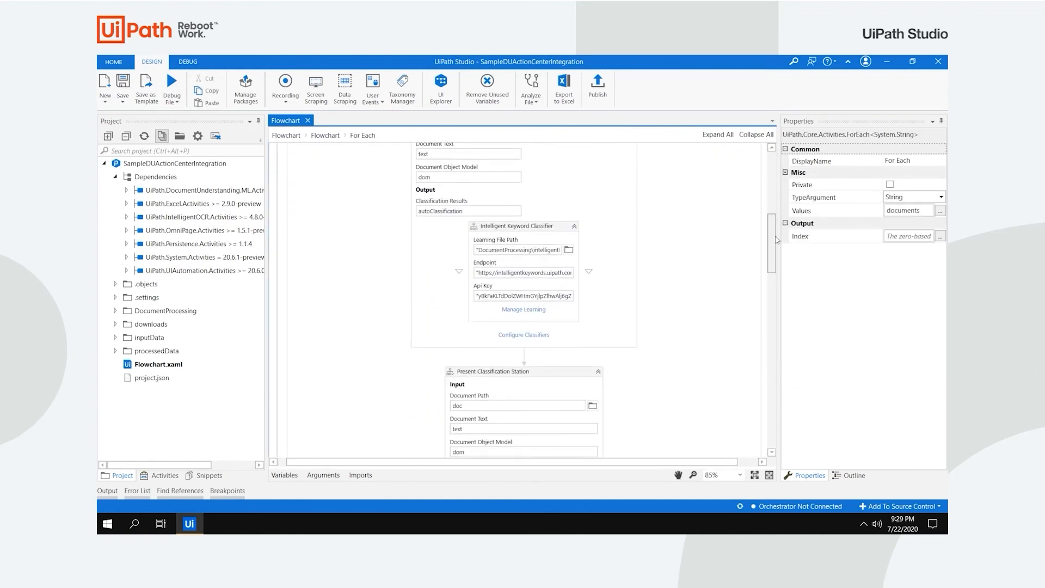
scroll(down, 3)
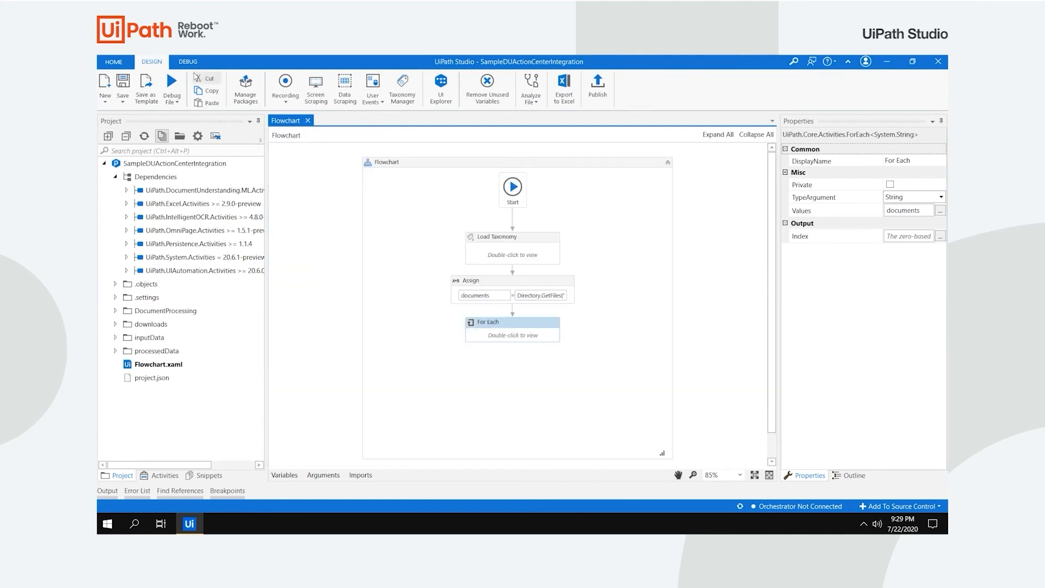
click(187, 61)
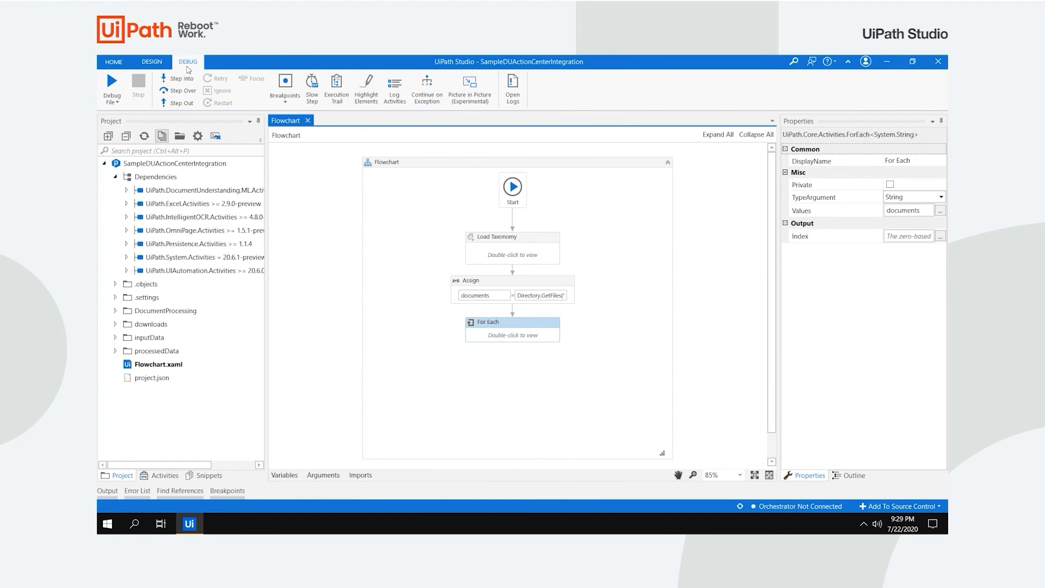
- Show the DEBUG ribbon with Step Into, Breakpoints and Slow Step commands
click(111, 86)
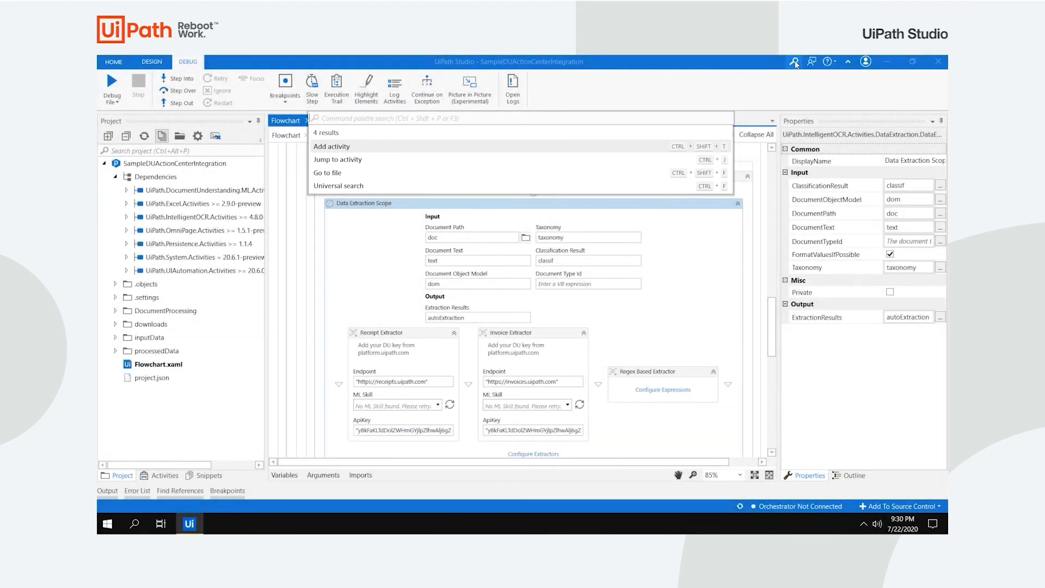
mouse_move(811, 62)
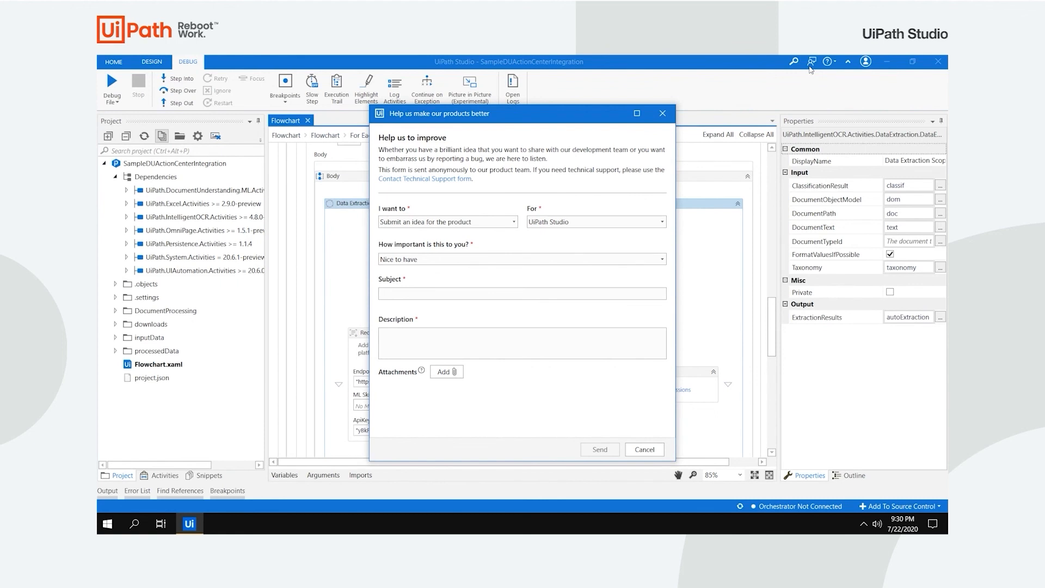
mouse_move(662, 113)
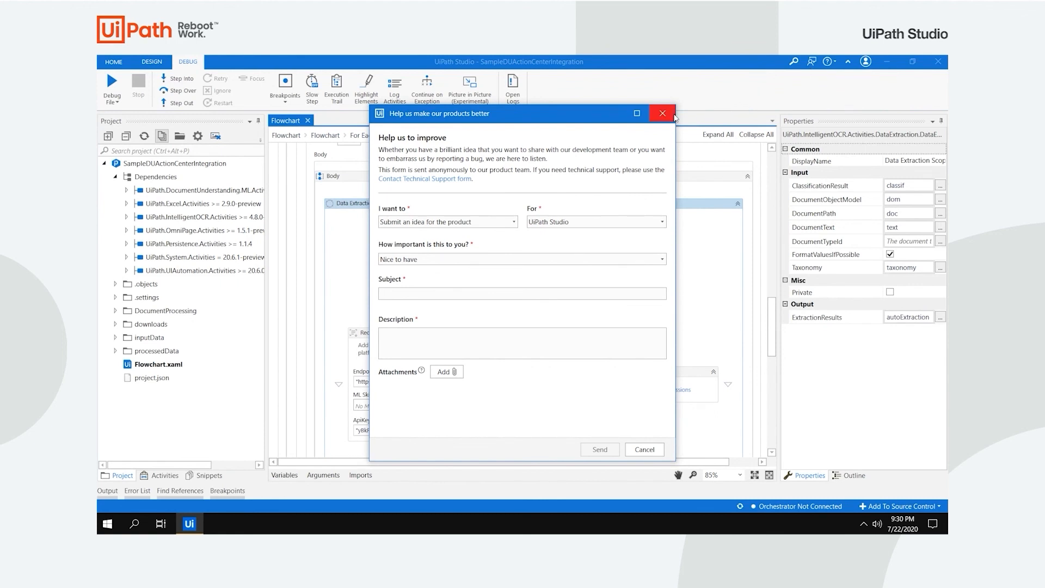
click(662, 113)
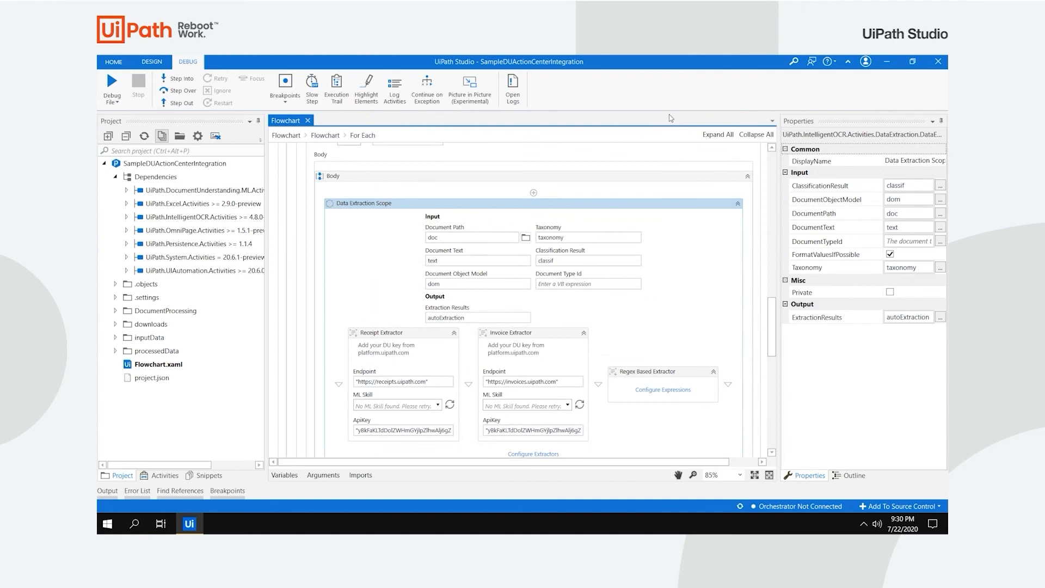